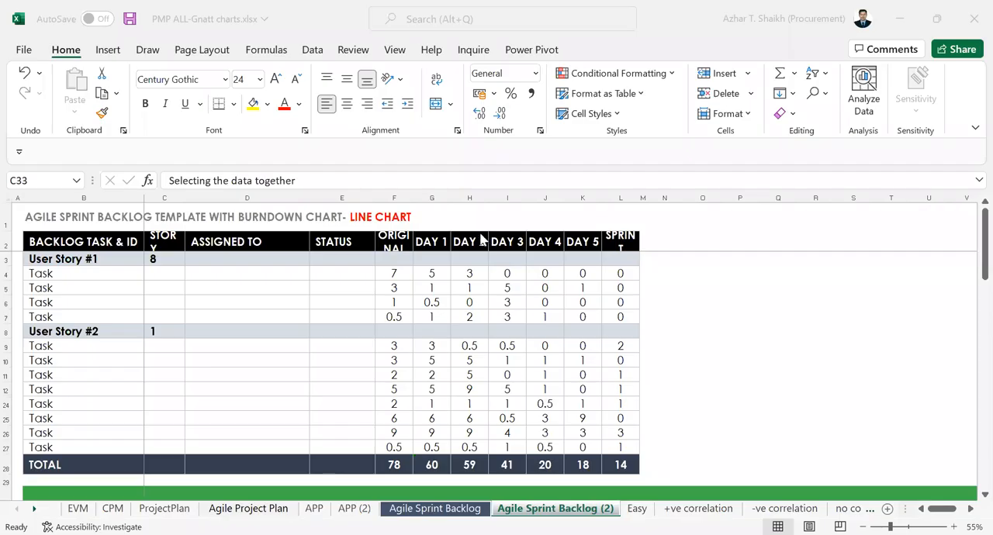
{"action": "mouse_move", "coordinate": [38, 500]}
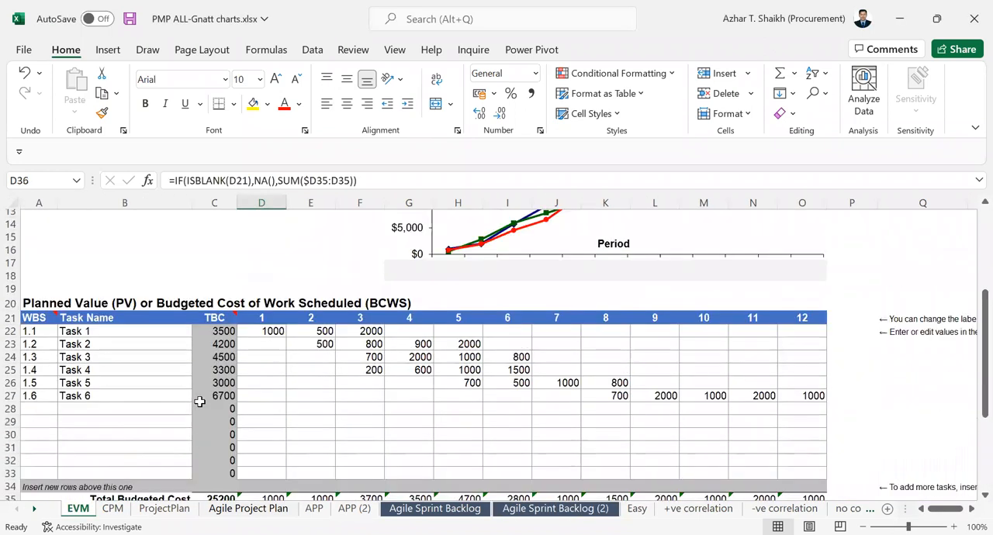
Browse the CPM, ProjectPlan, Agile Project Plan and APP (2) sheets, returning to Agile Sprint Backlog (2).
{"action": "left_click", "coordinate": [111, 509]}
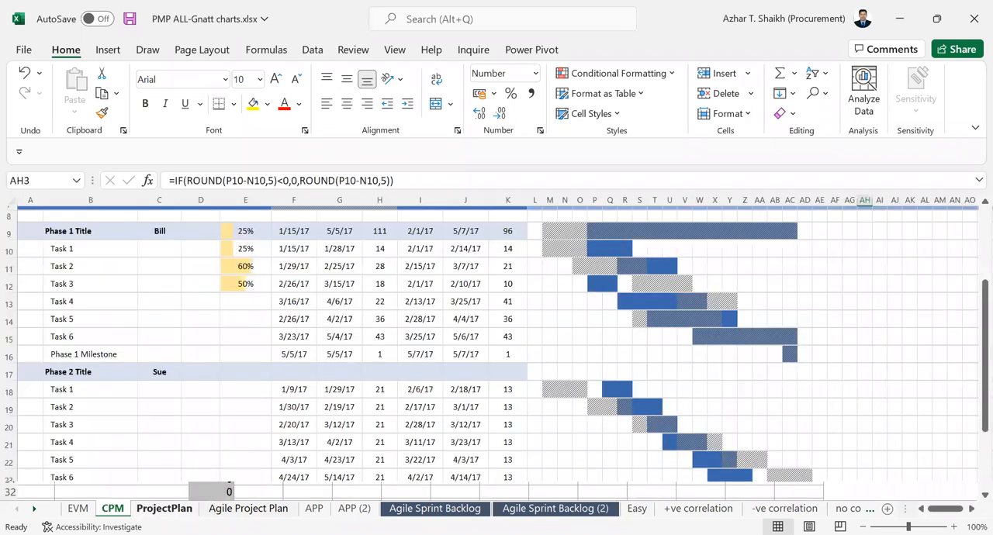
{"action": "left_click", "coordinate": [165, 509]}
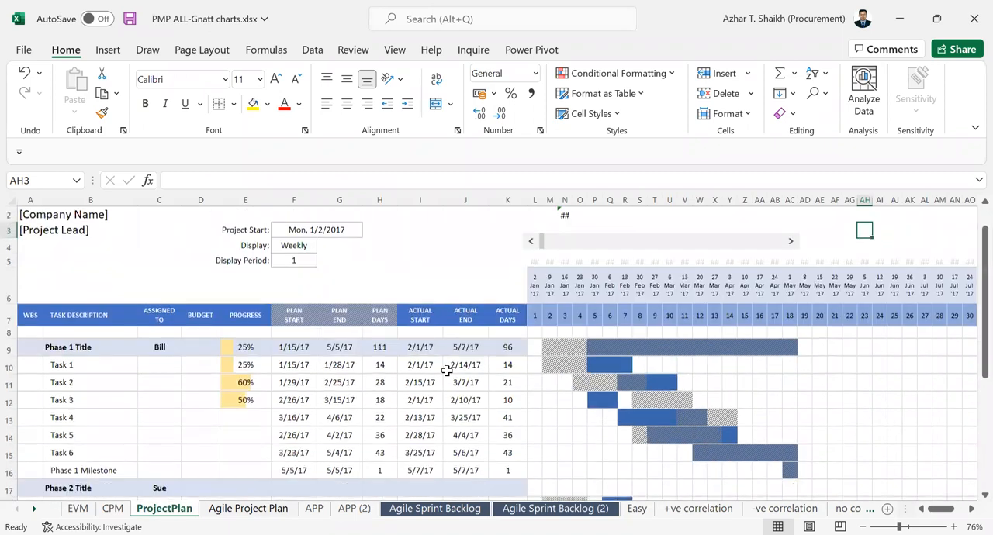
{"action": "left_click", "coordinate": [248, 508]}
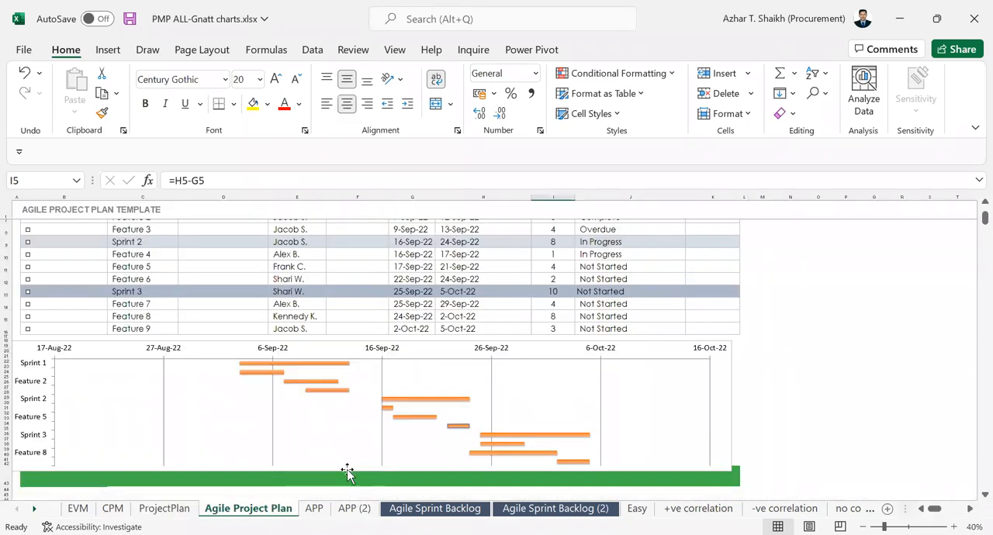
{"action": "left_click", "coordinate": [353, 509]}
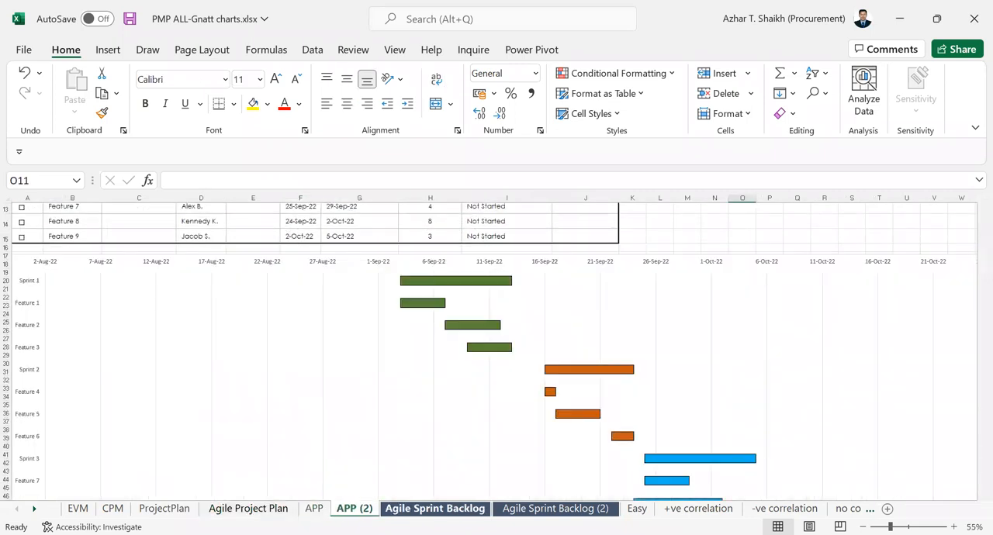
{"action": "left_click", "coordinate": [434, 509]}
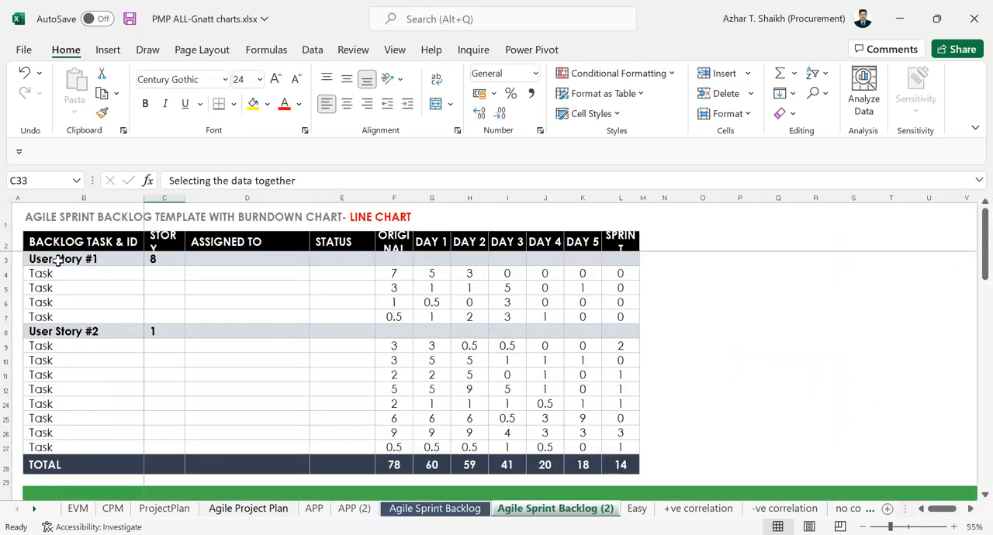
Insert a stacked line chart with markers from the selected backlog table.
{"action": "left_click", "coordinate": [83, 242]}
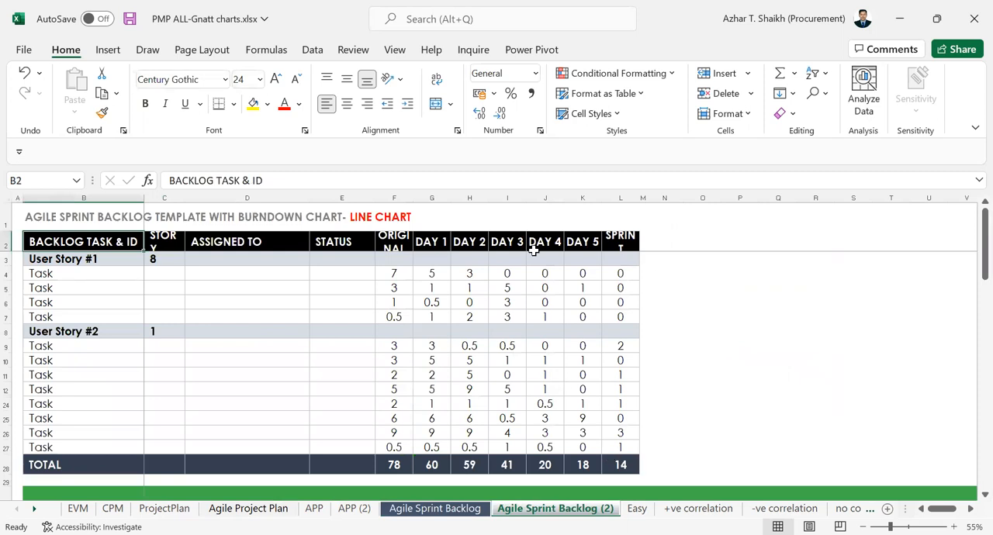
{"action": "left_click", "coordinate": [109, 50]}
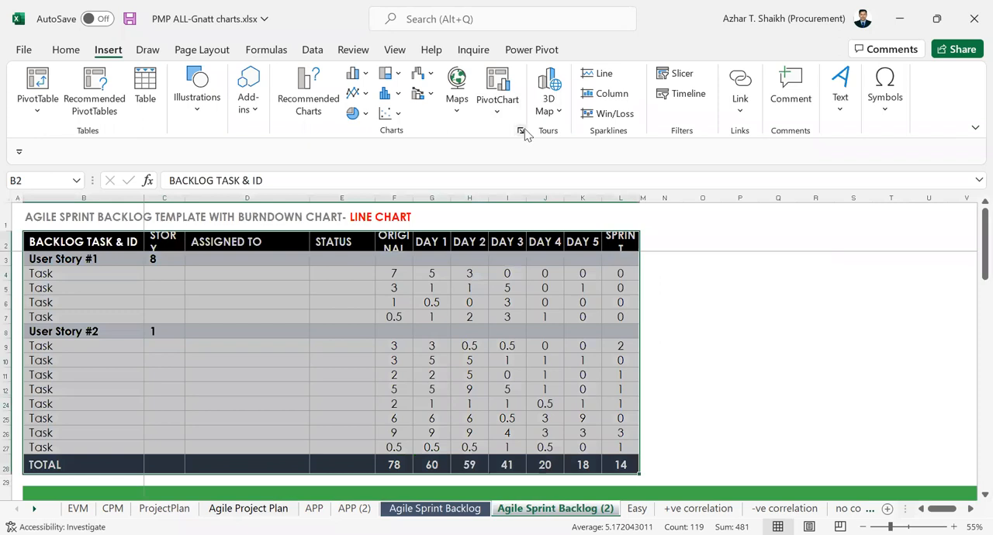
{"action": "left_click", "coordinate": [521, 132]}
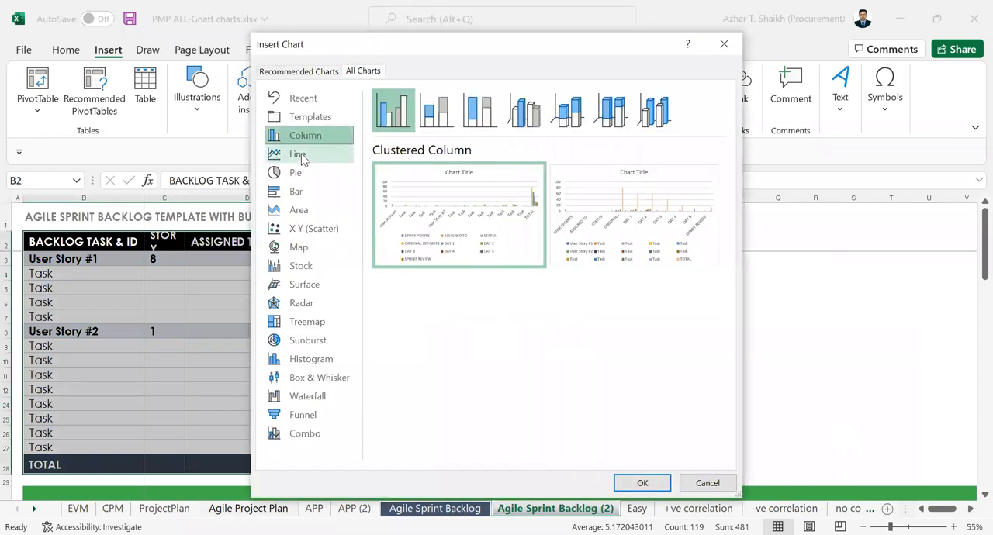
{"action": "left_click", "coordinate": [297, 153]}
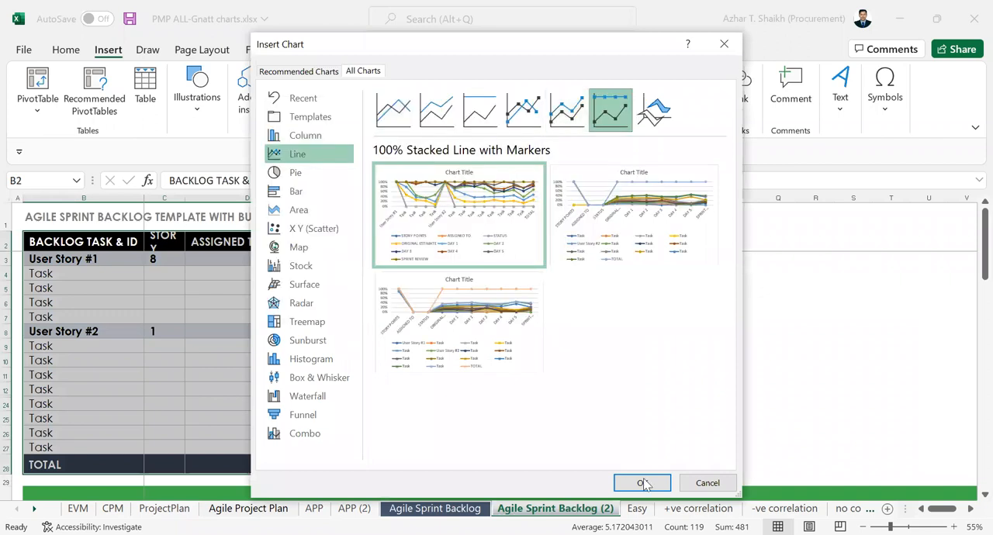
{"action": "left_click", "coordinate": [643, 482]}
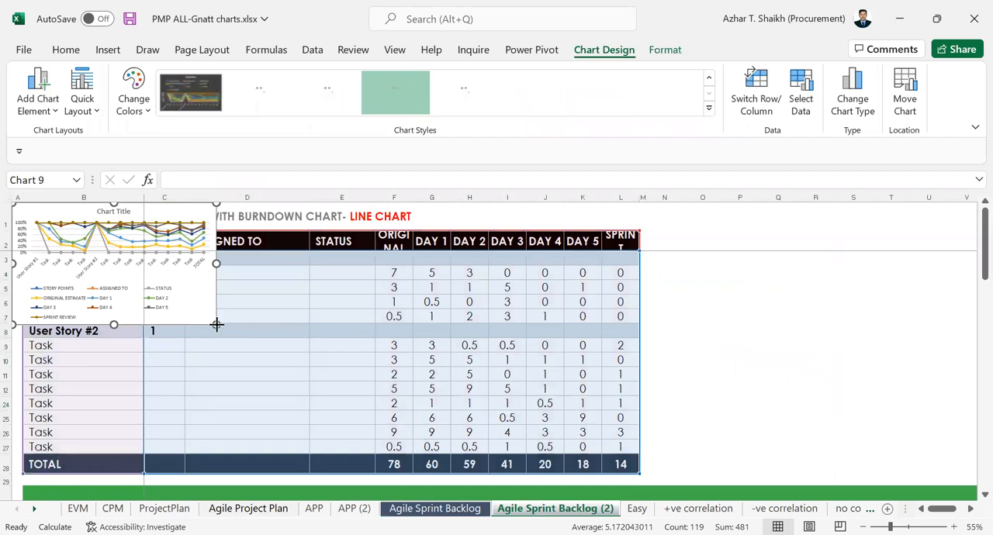
{"action": "left_click", "coordinate": [394, 92]}
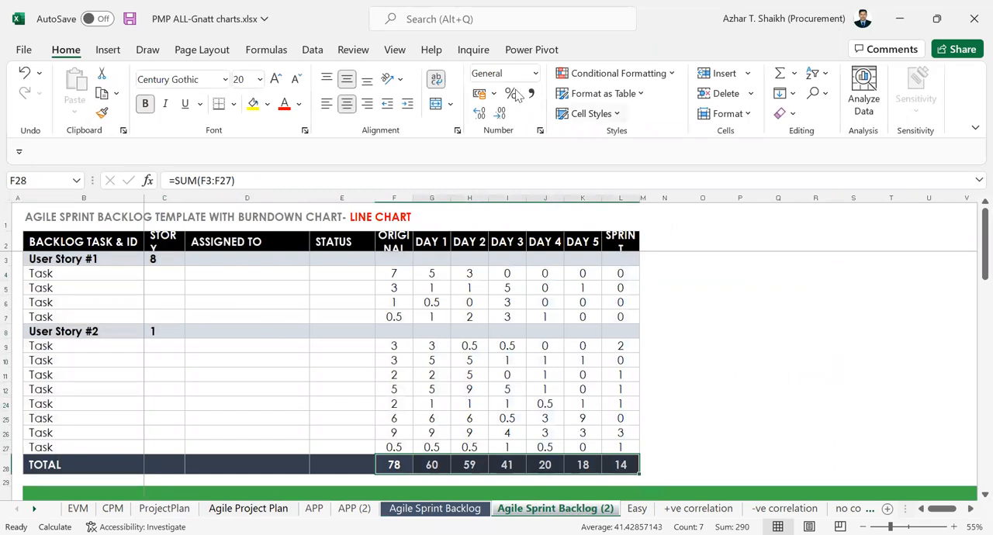
Insert a basic line chart of the TOTAL row values beside the backlog table.
{"action": "left_click", "coordinate": [109, 49]}
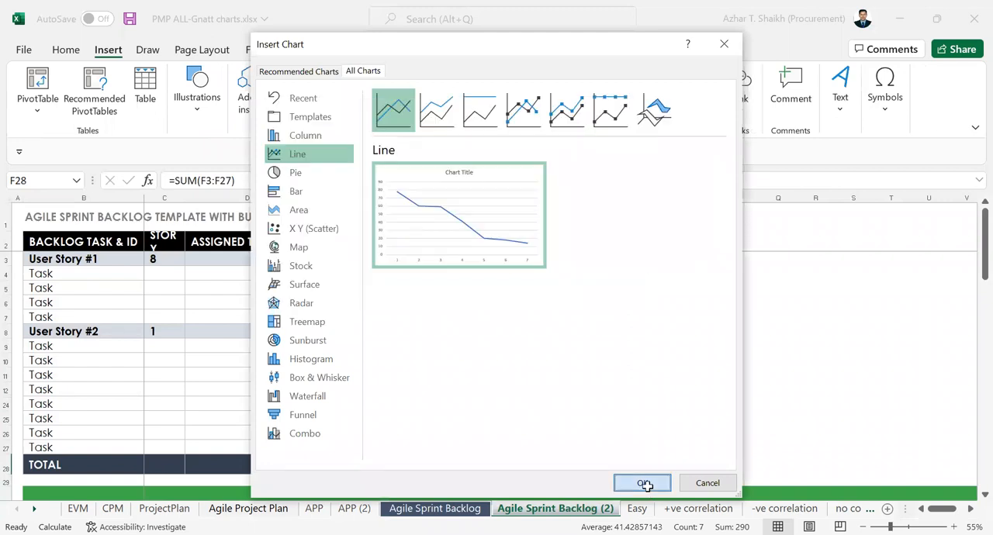
{"action": "left_click", "coordinate": [642, 482]}
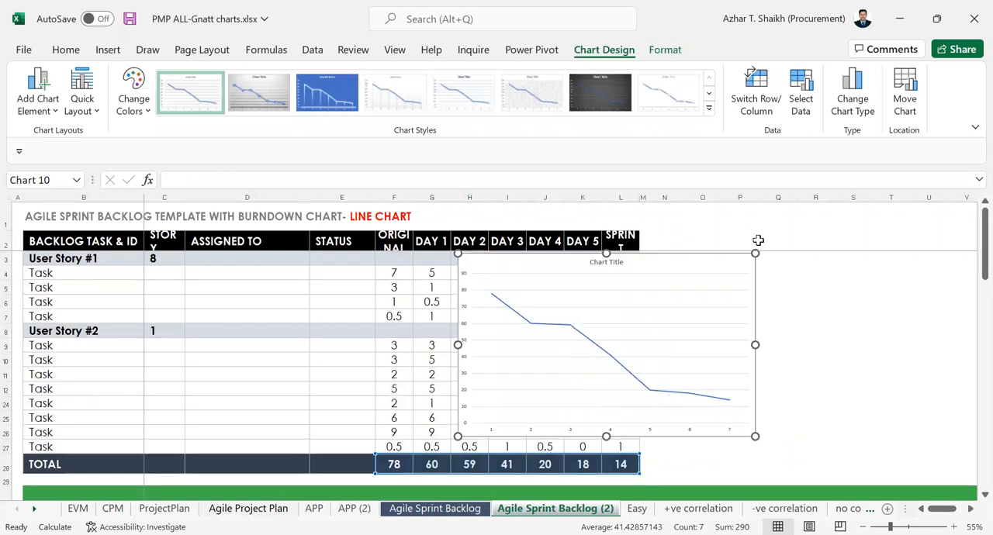
{"action": "mouse_move", "coordinate": [504, 301]}
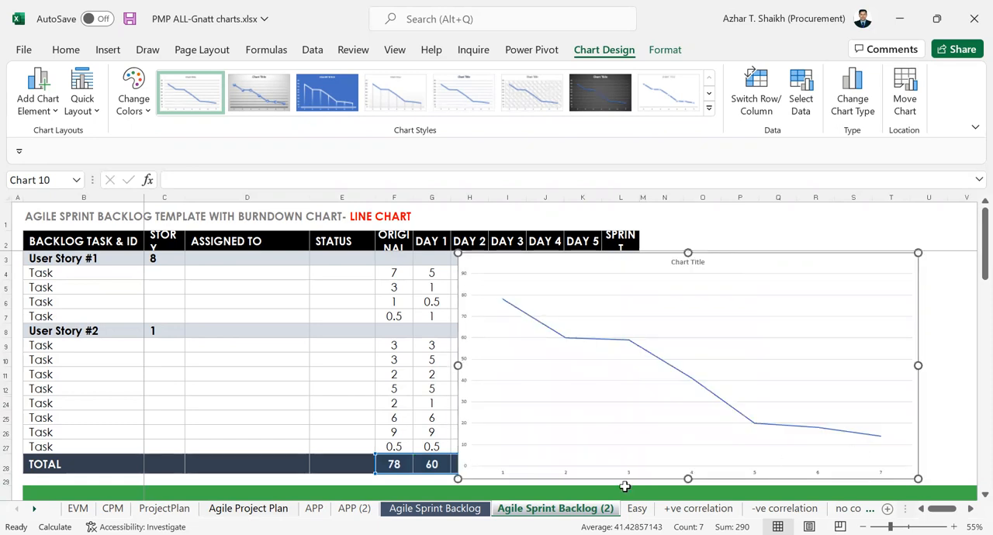
{"action": "mouse_move", "coordinate": [531, 471]}
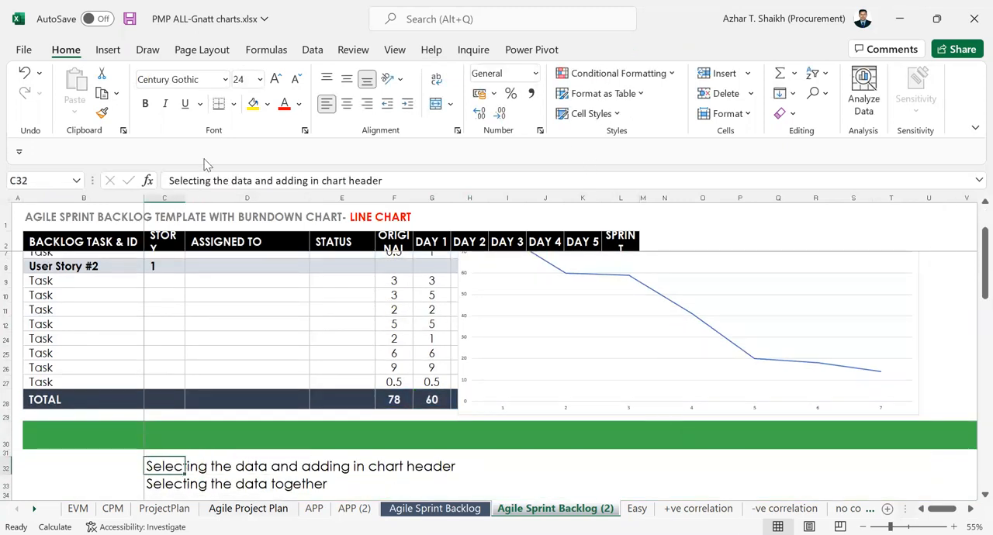
Bring up the Select Data Source settings for the burndown line chart.
{"action": "double_click", "coordinate": [164, 466]}
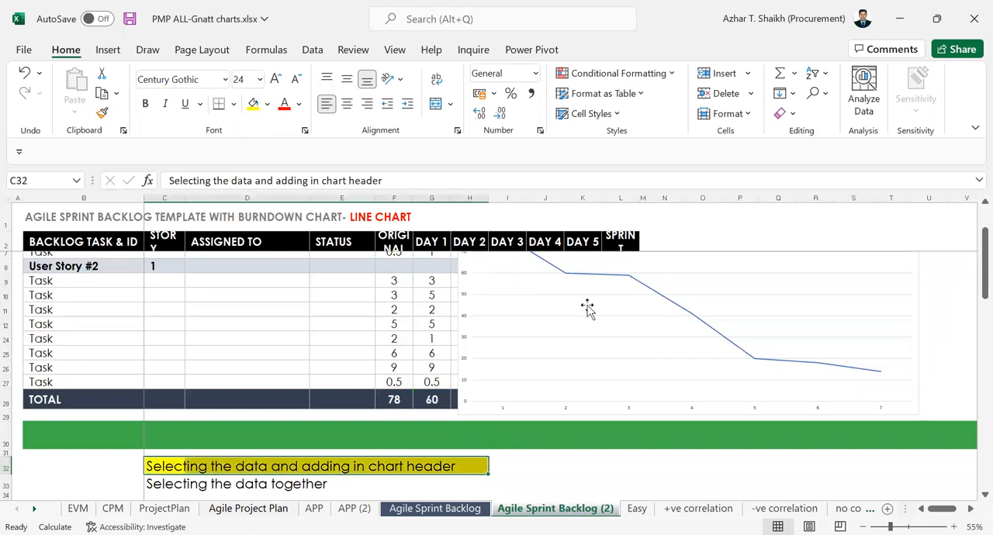
{"action": "left_click", "coordinate": [587, 311]}
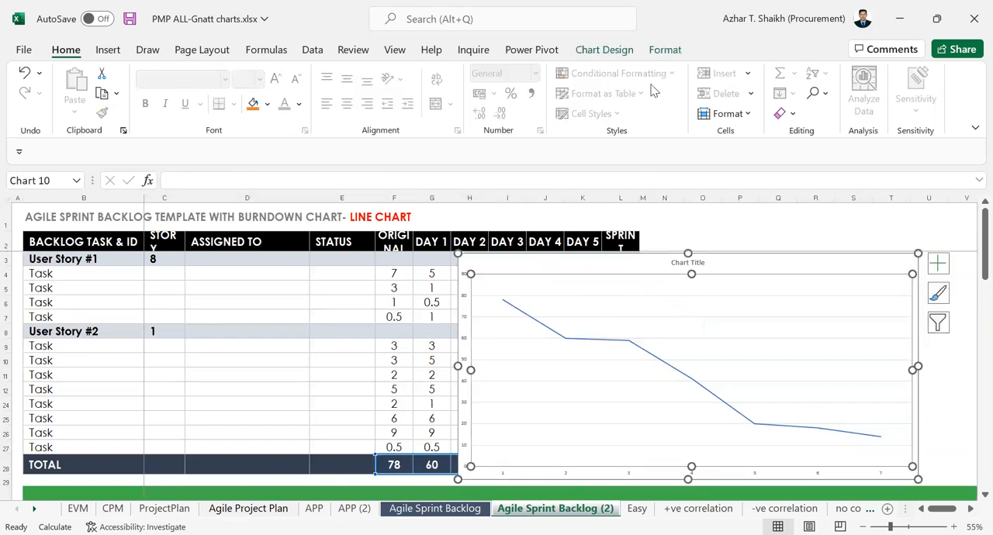
{"action": "left_click", "coordinate": [605, 50]}
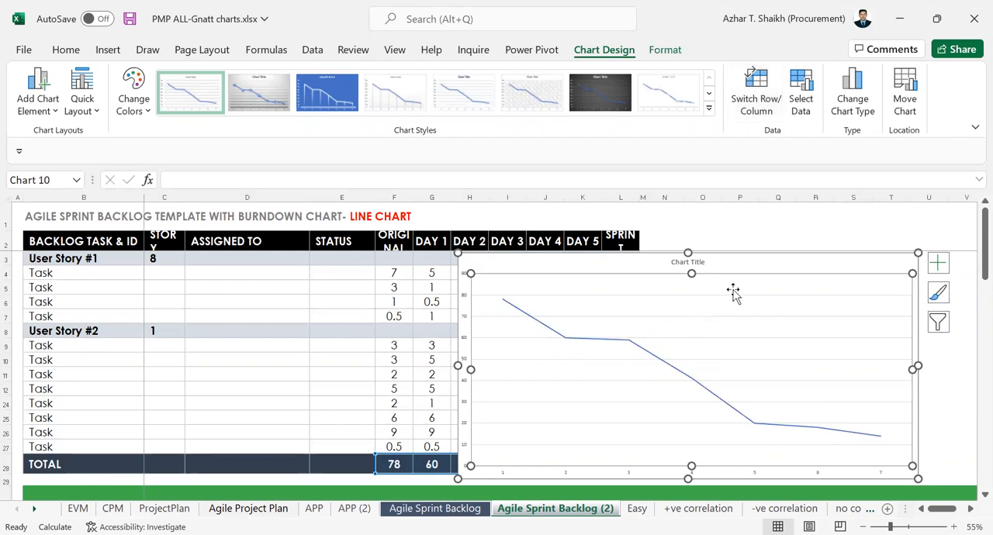
{"action": "mouse_move", "coordinate": [791, 96]}
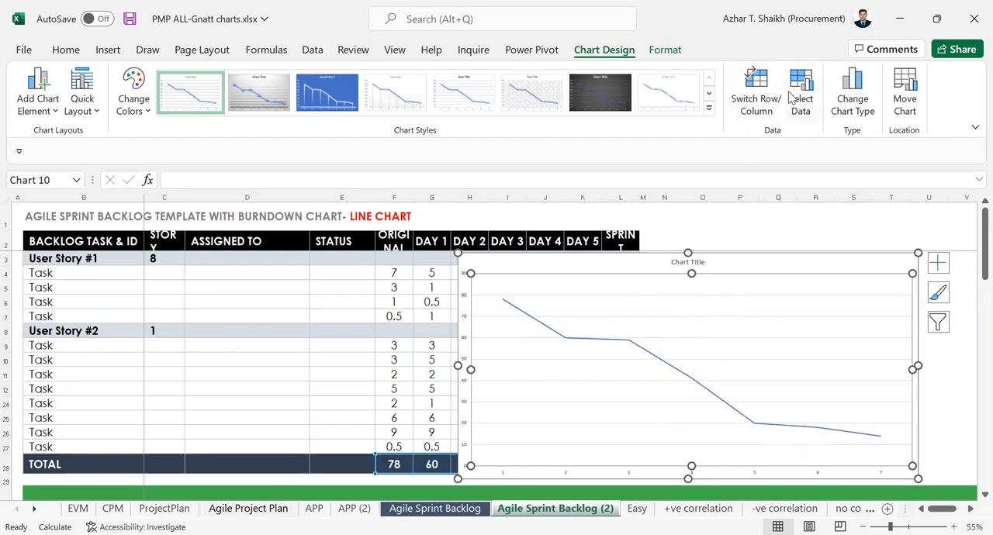
{"action": "left_click", "coordinate": [800, 90]}
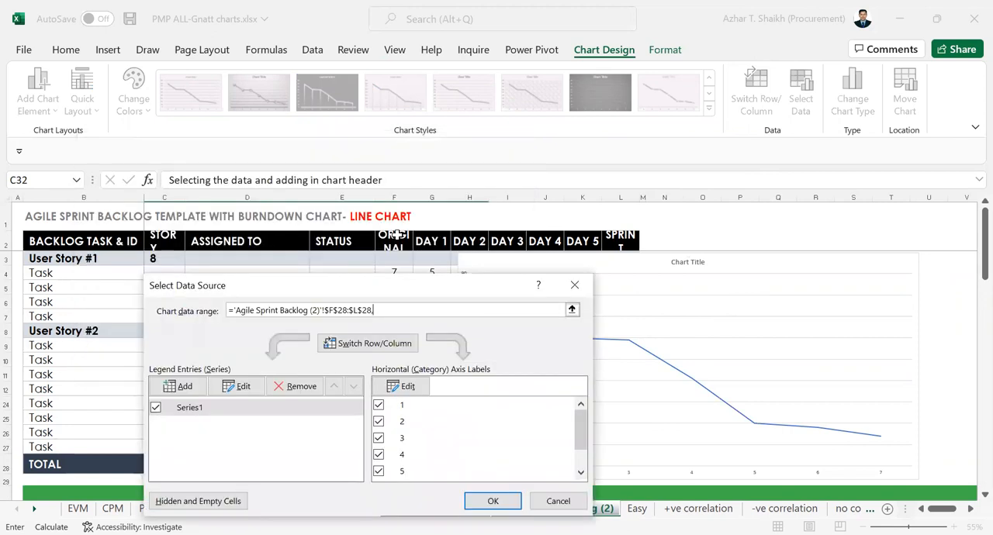
Add the header row $F$2:$L$2 as the chart's horizontal axis labels.
{"action": "left_click", "coordinate": [605, 242]}
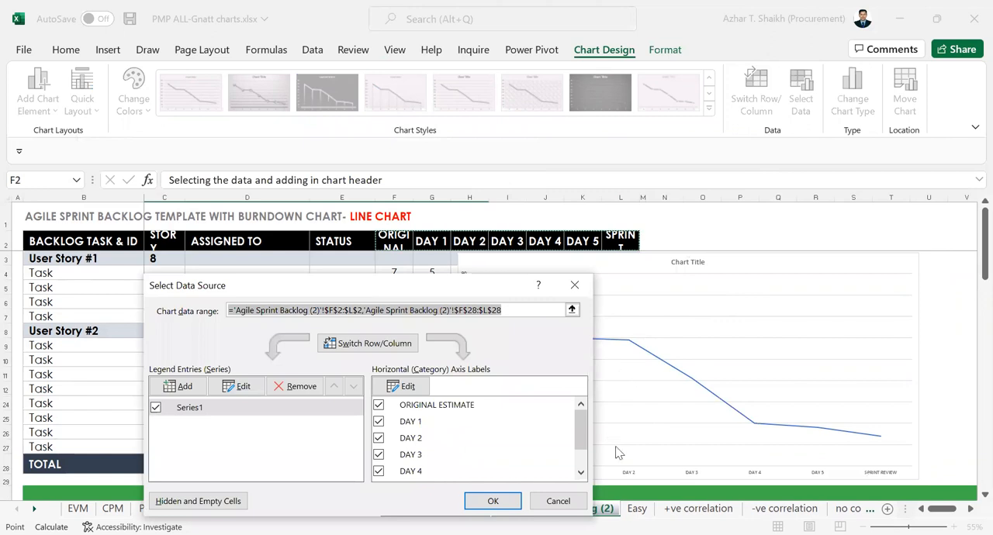
{"action": "mouse_move", "coordinate": [757, 478]}
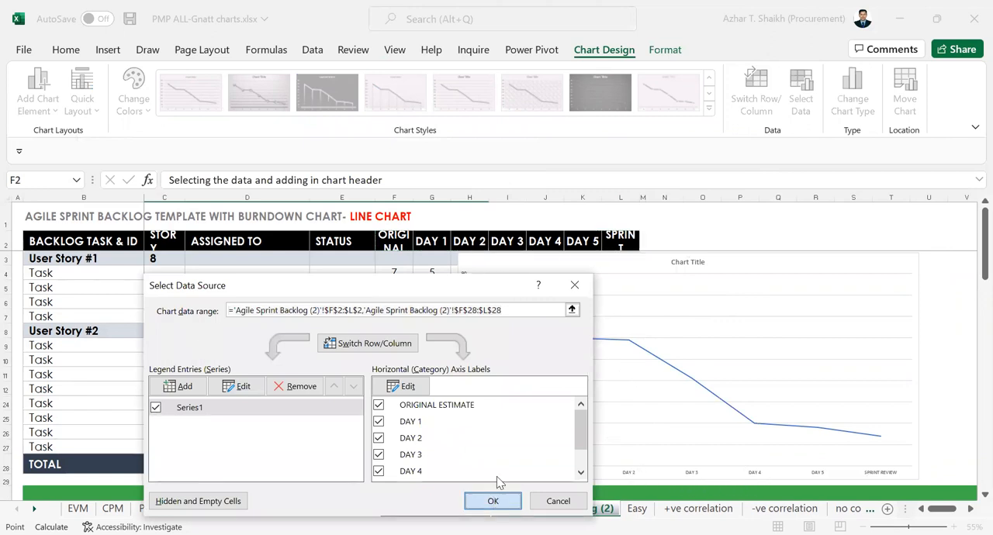
{"action": "left_click", "coordinate": [493, 500]}
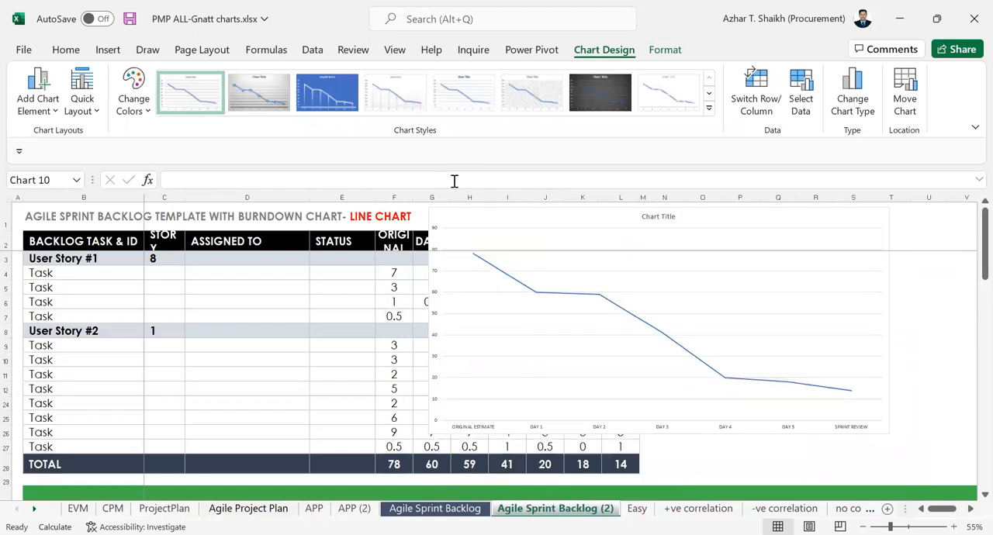
Enlarge the chart's axis labels to 20-point text from the Home font options.
{"action": "left_click", "coordinate": [189, 92]}
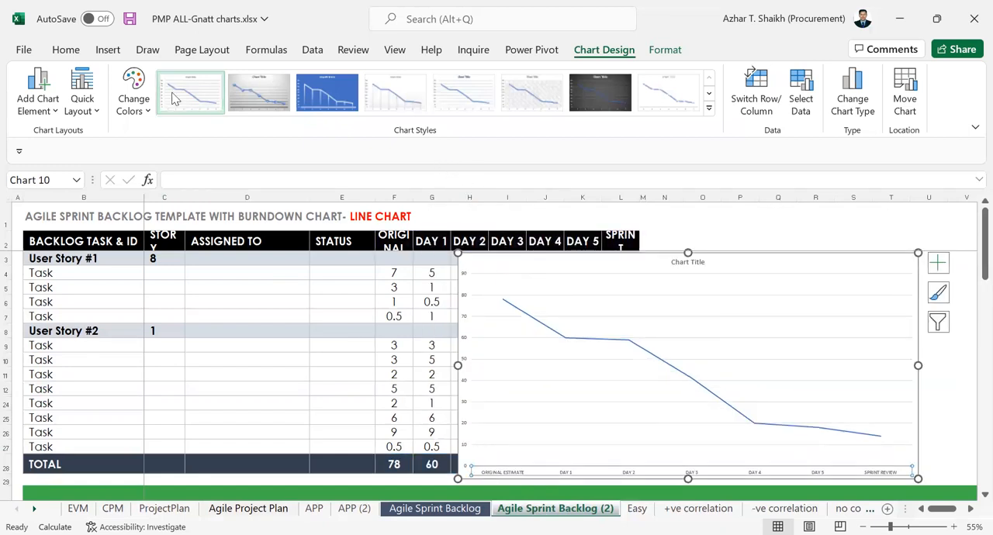
{"action": "left_click", "coordinate": [65, 50]}
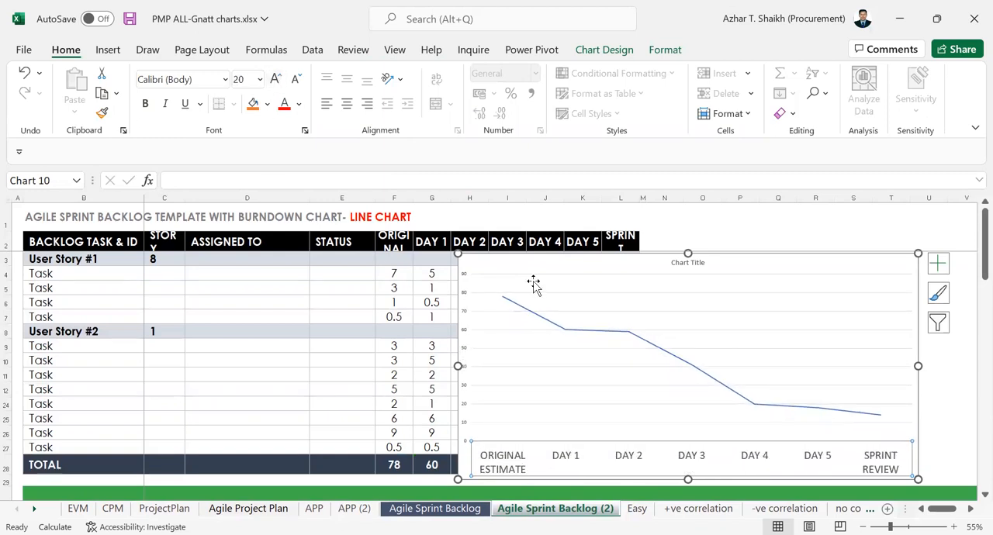
{"action": "mouse_move", "coordinate": [549, 453]}
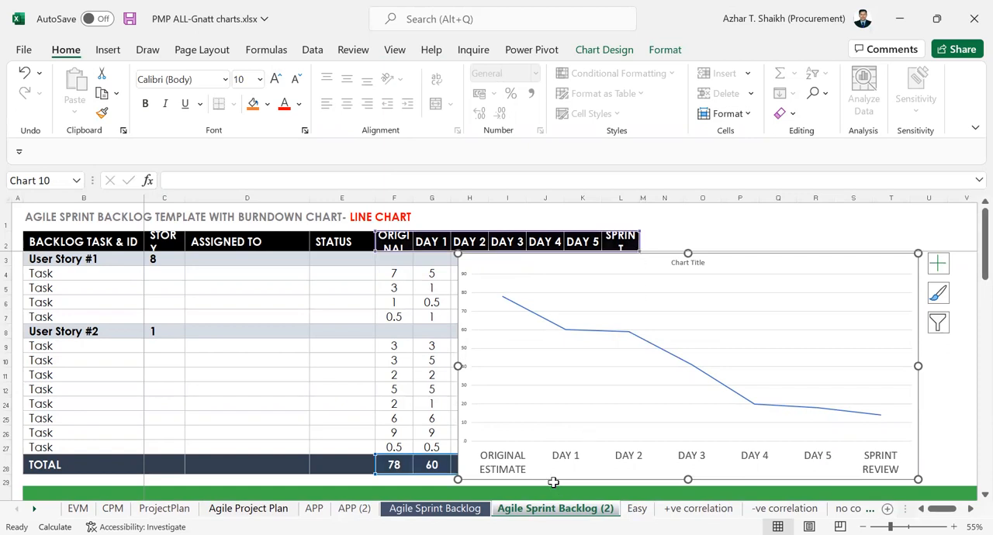
{"action": "mouse_move", "coordinate": [560, 466]}
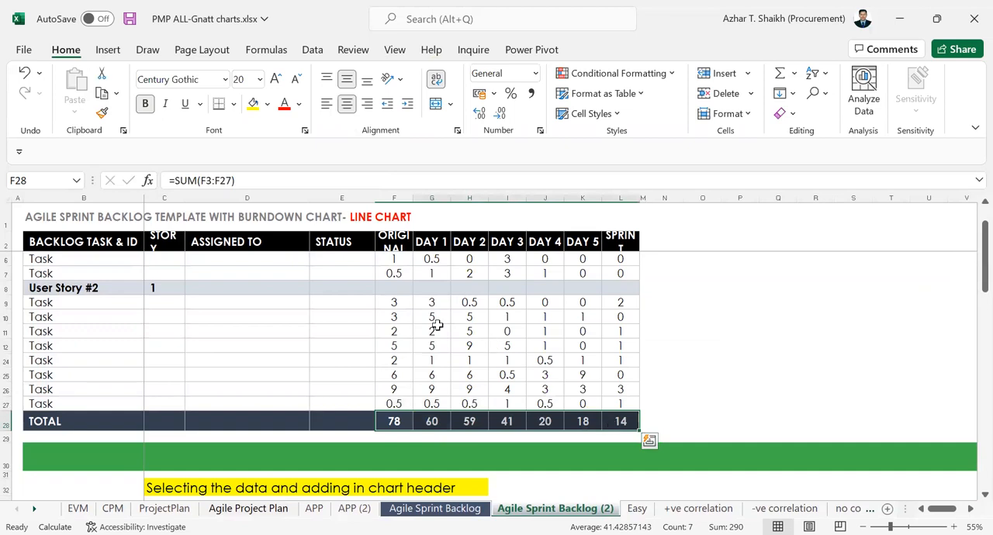
Insert a clustered column chart of the header row and TOTAL row.
{"action": "left_click", "coordinate": [394, 242]}
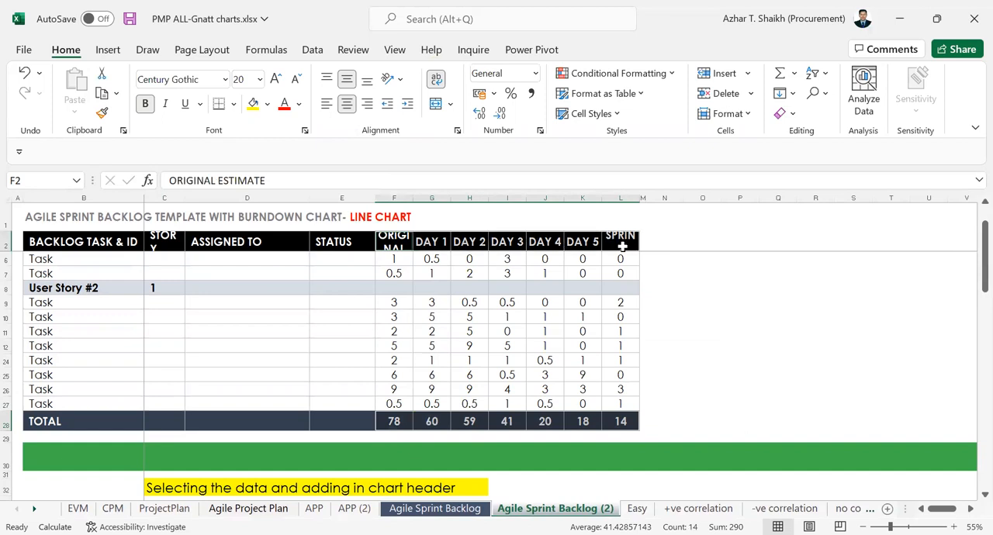
{"action": "left_click", "coordinate": [107, 50]}
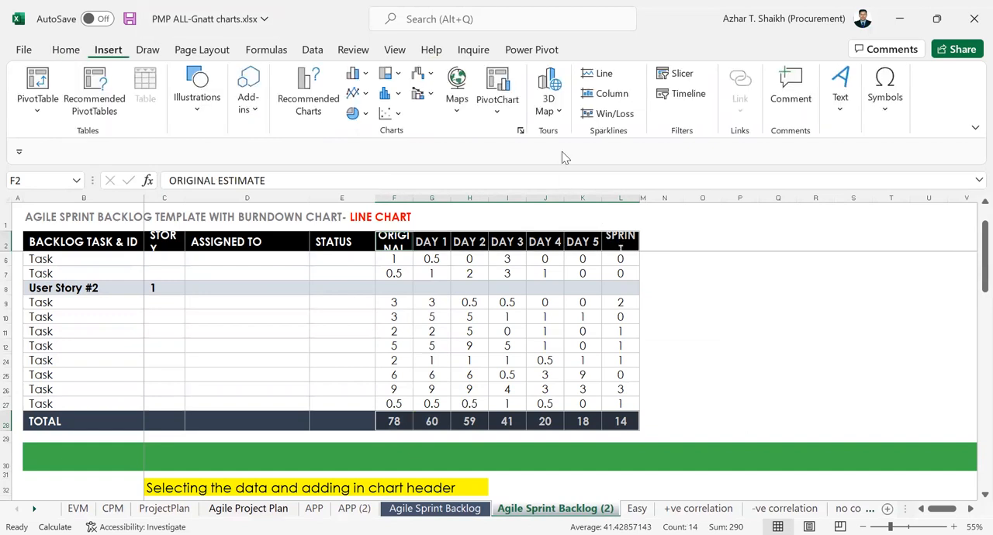
{"action": "mouse_move", "coordinate": [496, 90]}
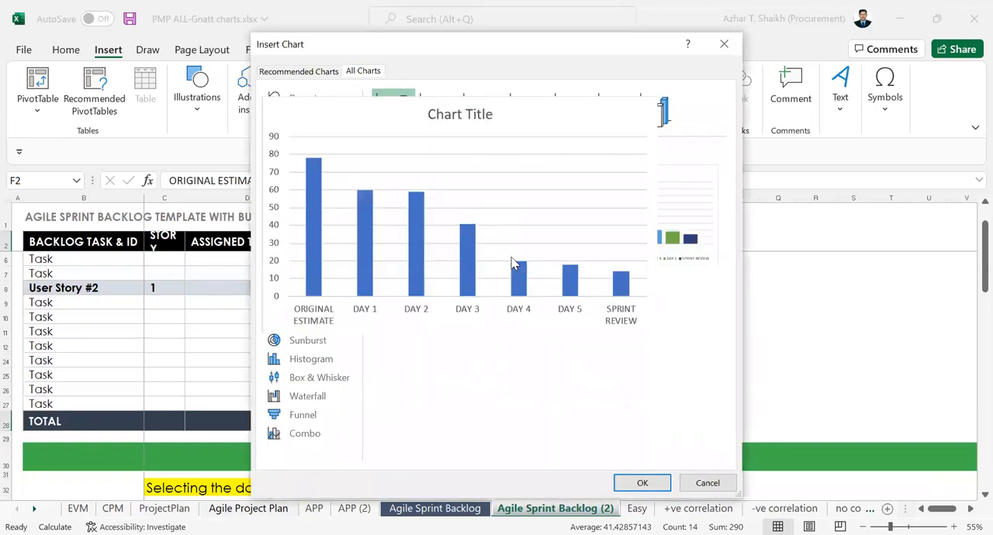
{"action": "left_click", "coordinate": [642, 483]}
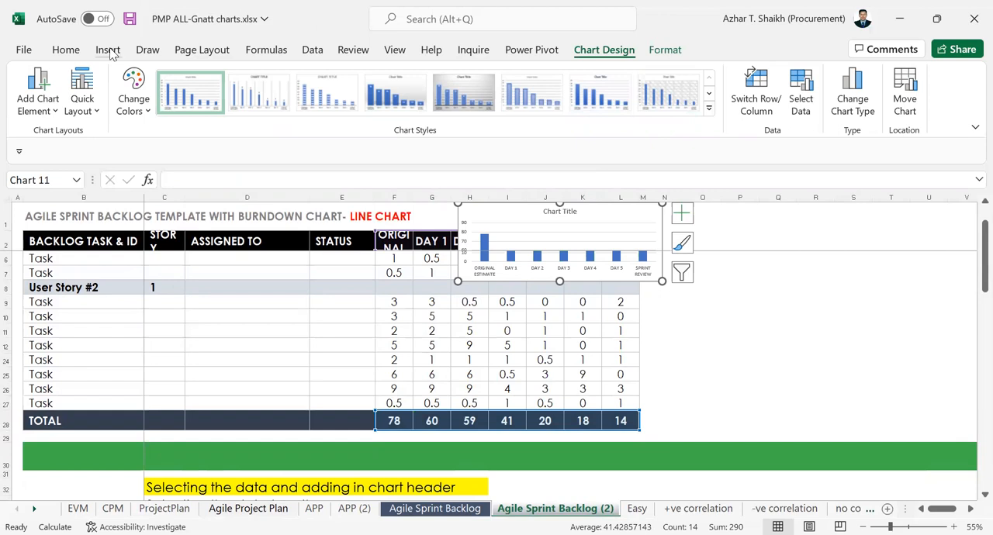
{"action": "left_click", "coordinate": [108, 49]}
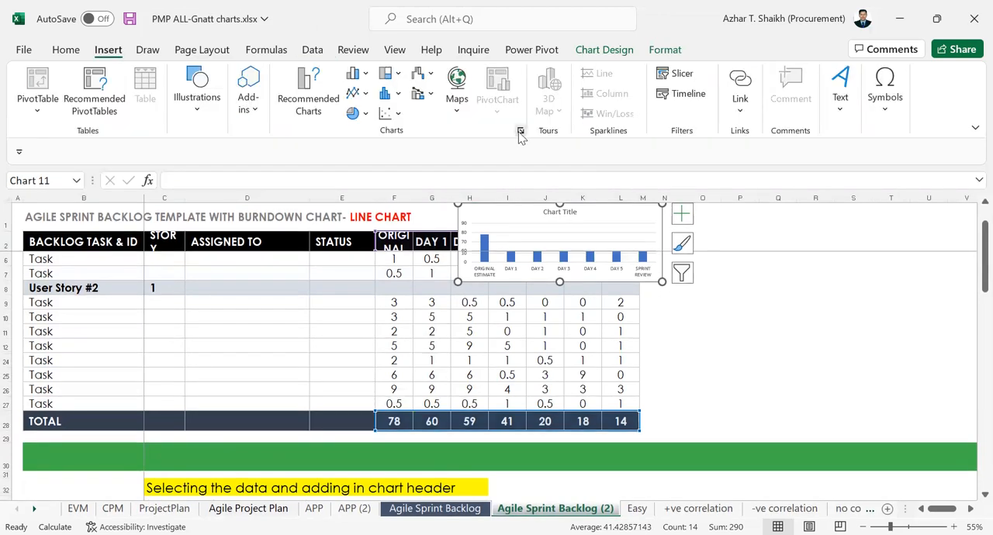
Change the column chart to a line chart of the daily totals.
{"action": "left_click", "coordinate": [520, 132]}
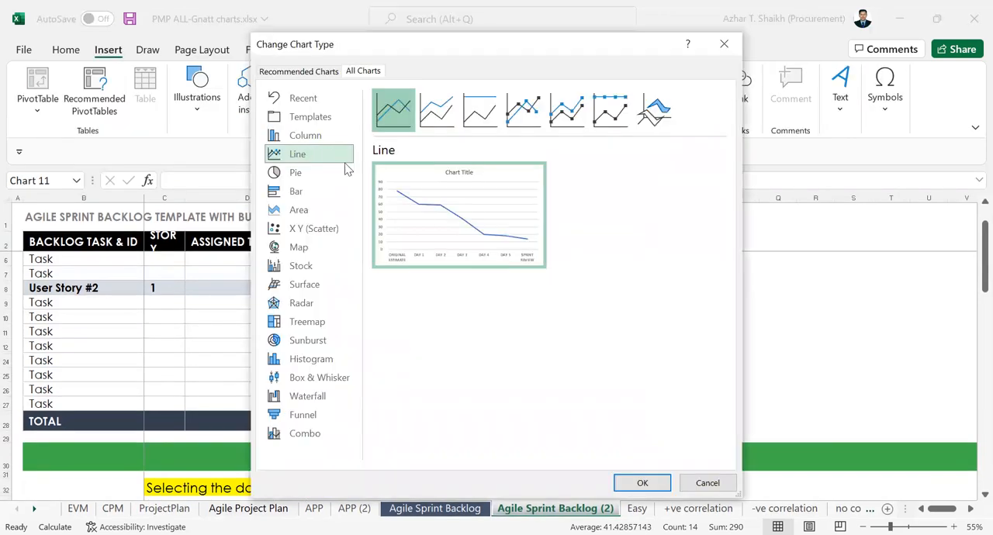
{"action": "mouse_move", "coordinate": [629, 453]}
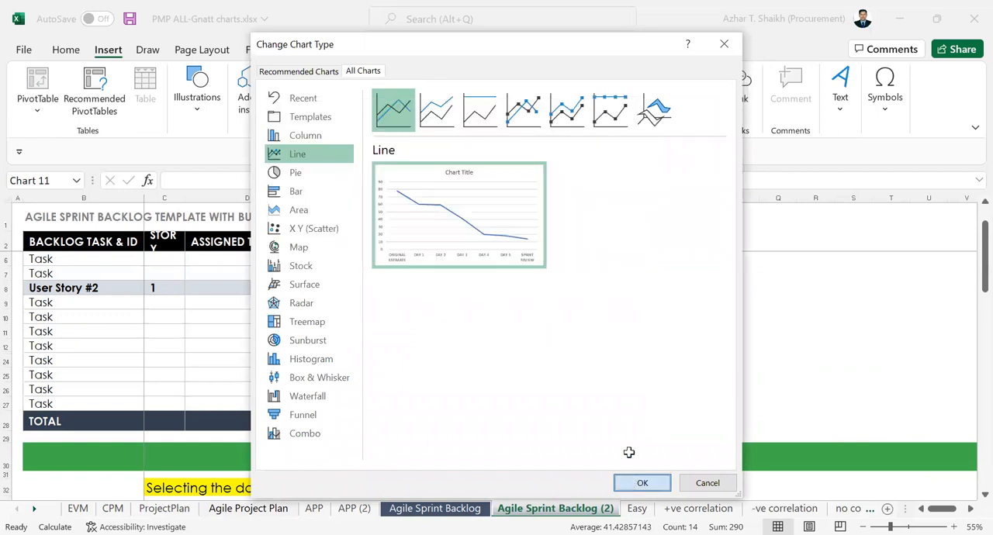
{"action": "left_click", "coordinate": [643, 483]}
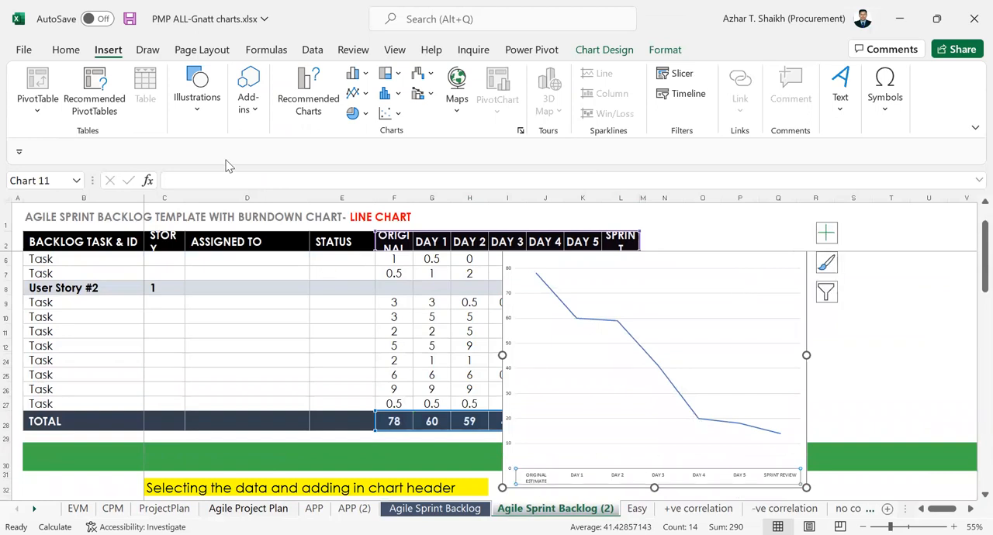
Make the line chart's category labels bold 14-point text.
{"action": "left_click", "coordinate": [65, 50]}
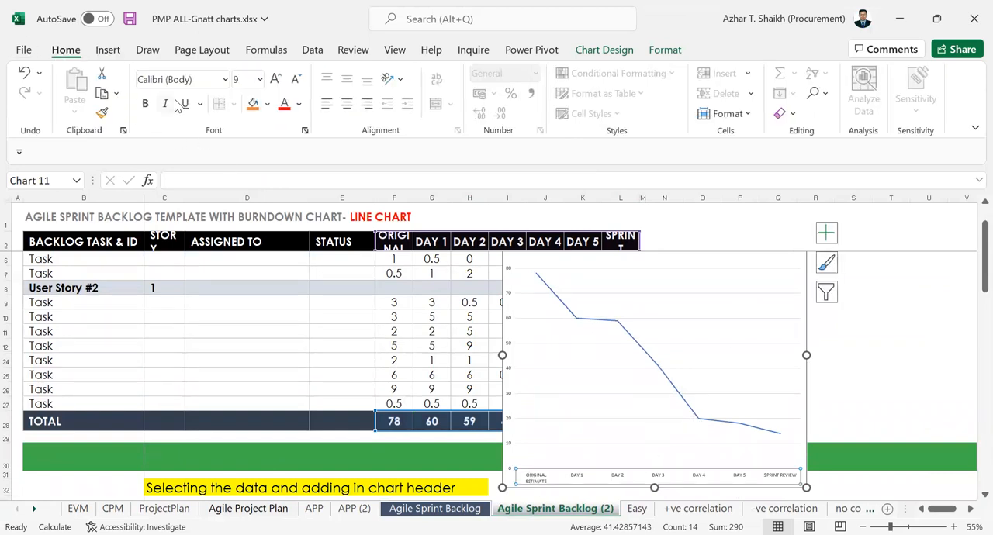
{"action": "left_click", "coordinate": [277, 77]}
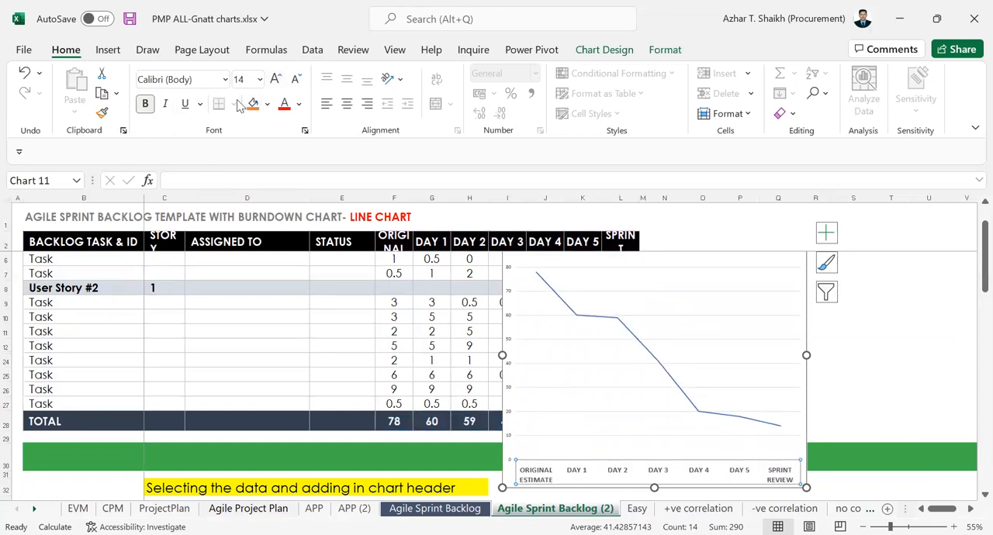
{"action": "left_click", "coordinate": [311, 50]}
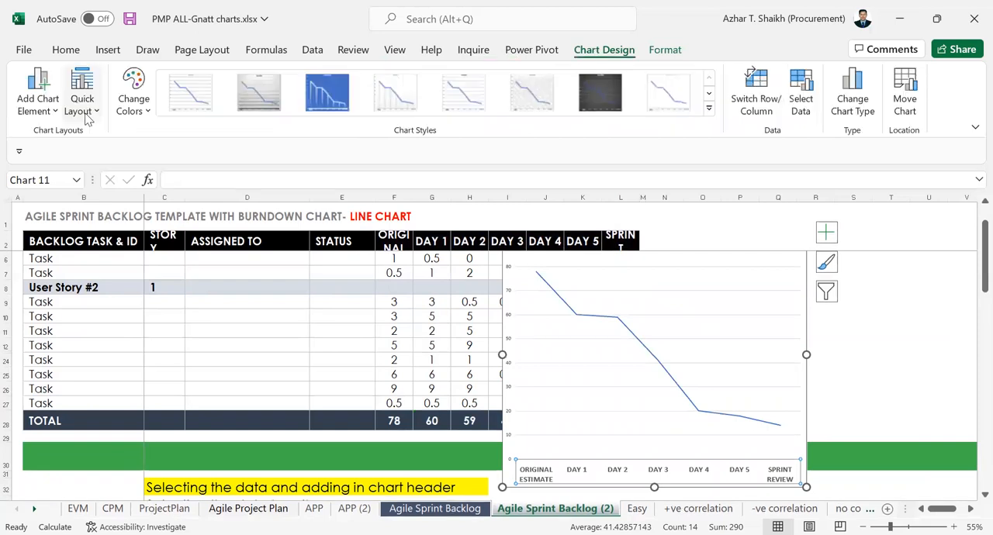
Apply a Quick Layout with a data table and axis title, then enlarge the text.
{"action": "left_click", "coordinate": [80, 90]}
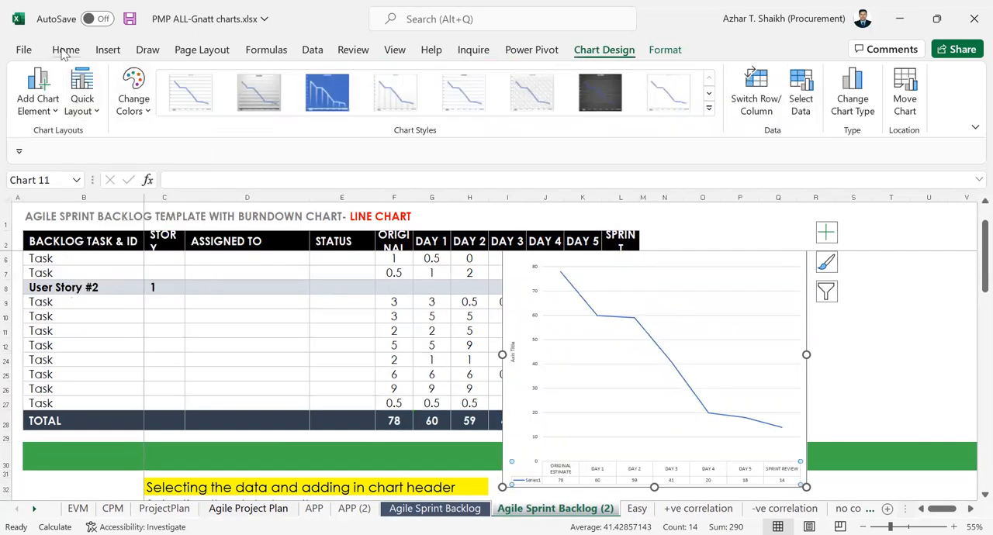
{"action": "left_click", "coordinate": [65, 49]}
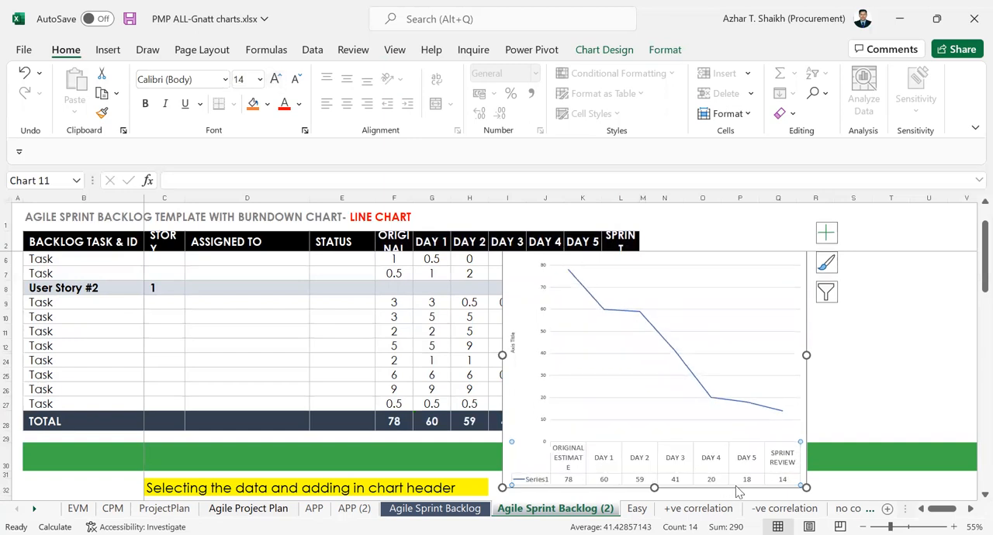
{"action": "mouse_move", "coordinate": [743, 487]}
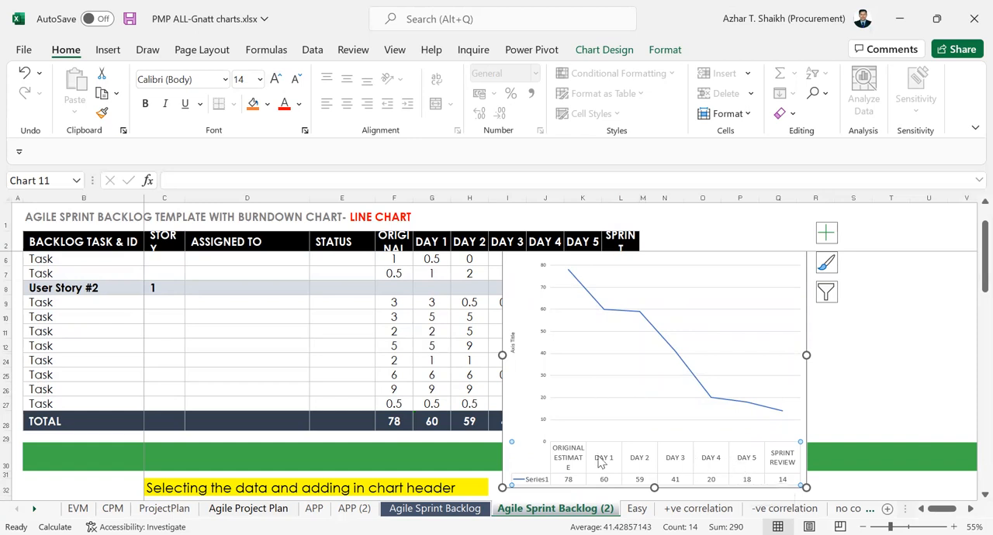
{"action": "scroll", "scroll_direction": "down", "scroll_amount": 3}
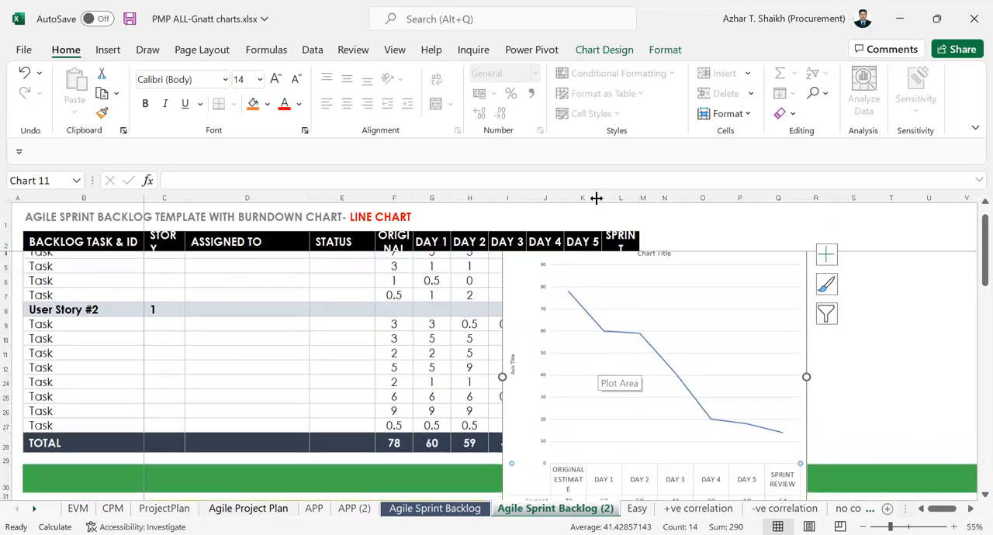
Change the burndown chart to clustered columns after previewing bar and column types.
{"action": "left_click", "coordinate": [108, 50]}
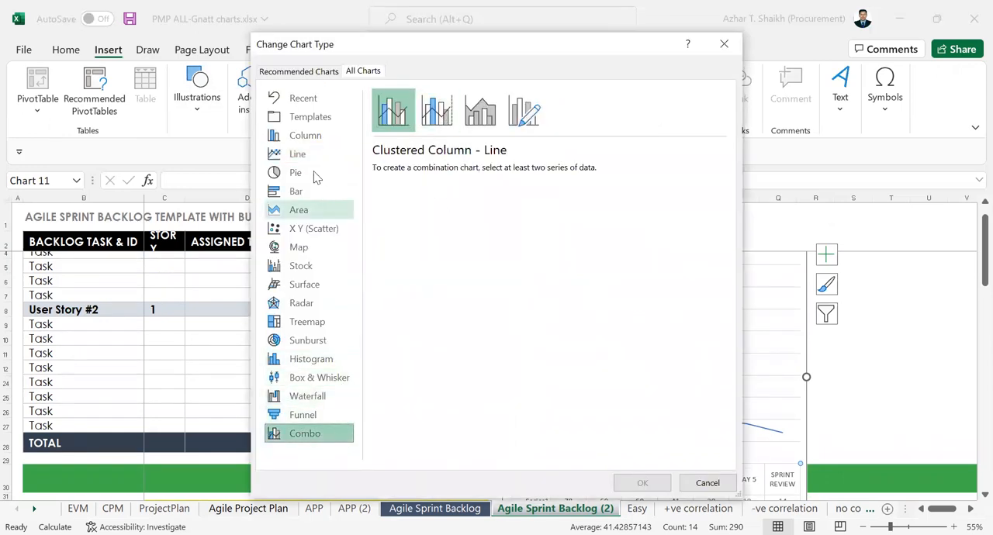
{"action": "left_click", "coordinate": [296, 190]}
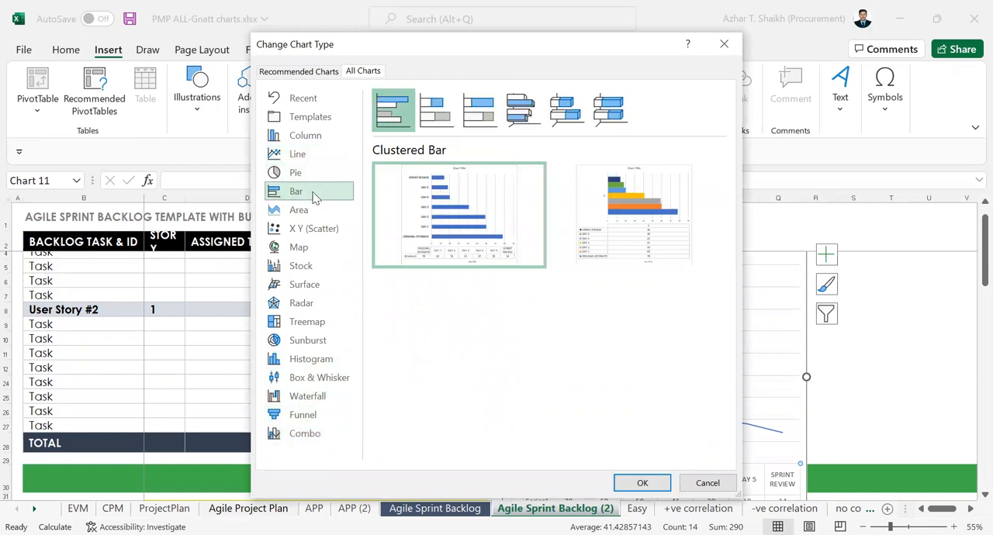
{"action": "left_click", "coordinate": [304, 135]}
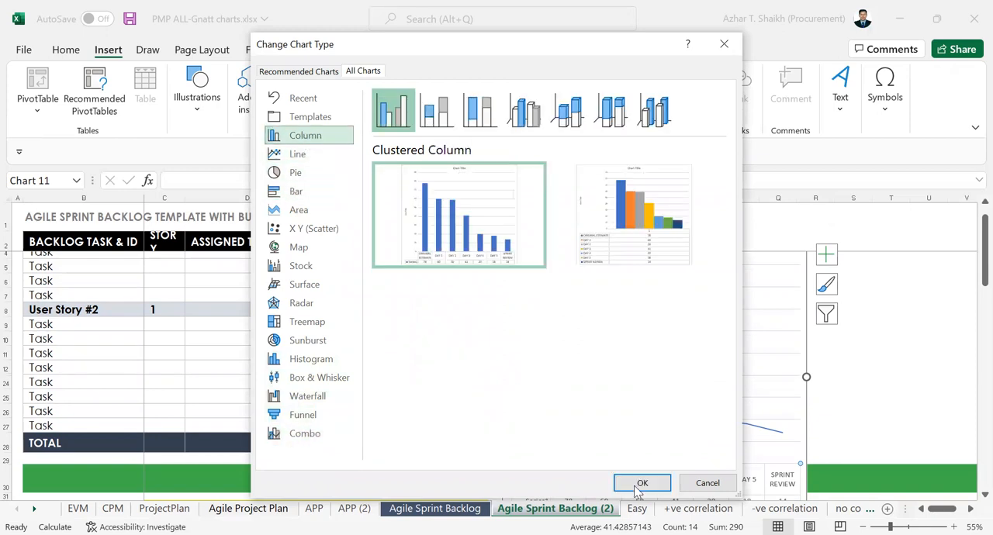
{"action": "left_click", "coordinate": [642, 483]}
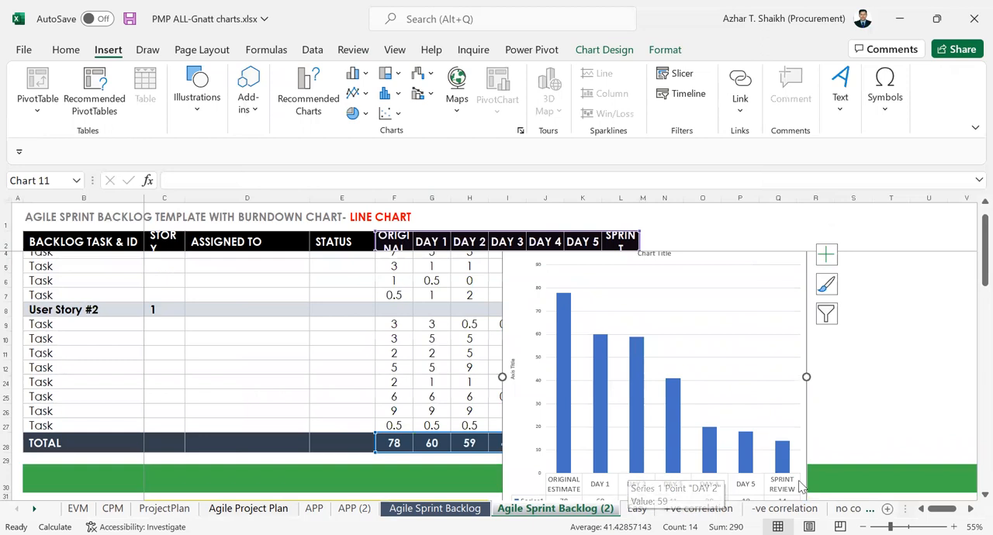
{"action": "mouse_move", "coordinate": [732, 322]}
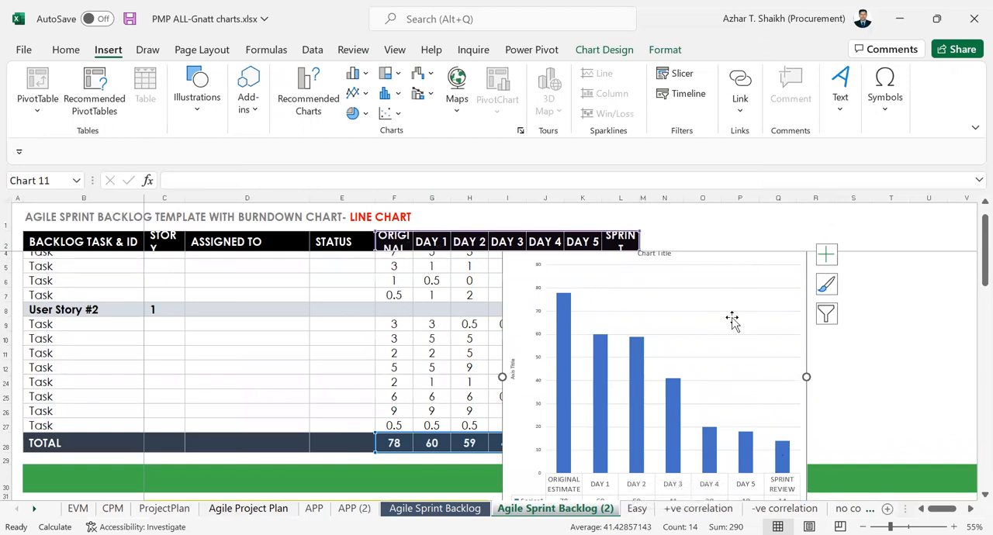
{"action": "mouse_move", "coordinate": [707, 250]}
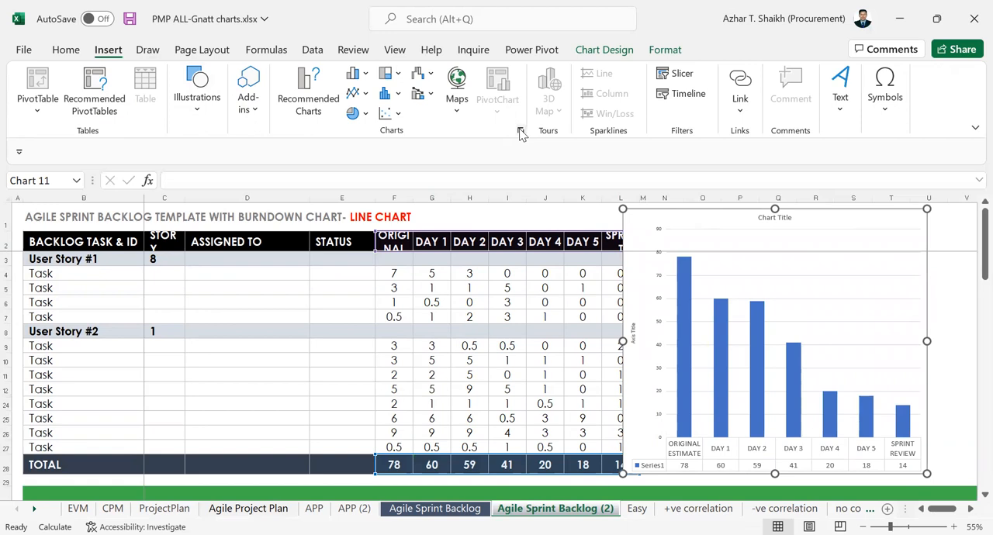
Change the burndown chart back to a line chart, keeping its data table.
{"action": "left_click", "coordinate": [521, 132]}
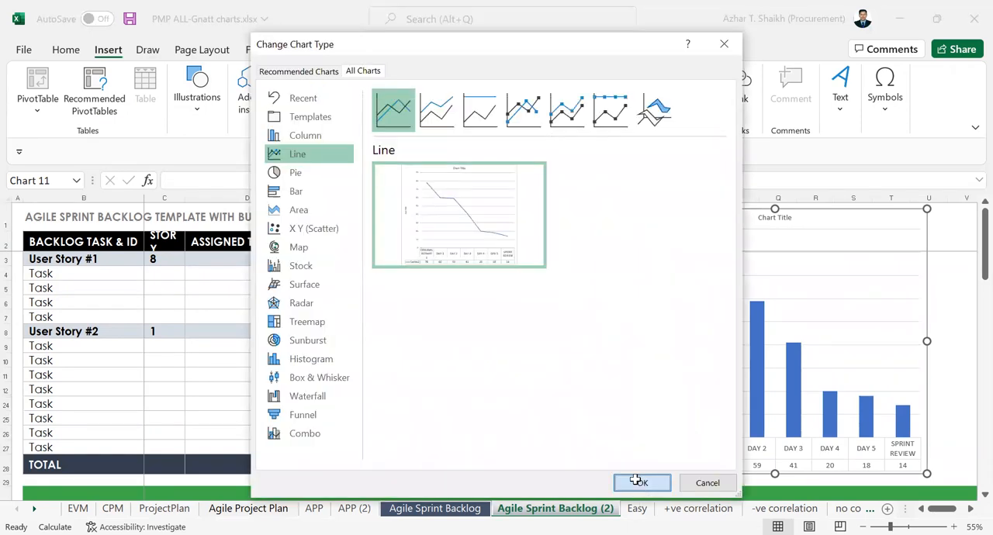
{"action": "left_click", "coordinate": [642, 483]}
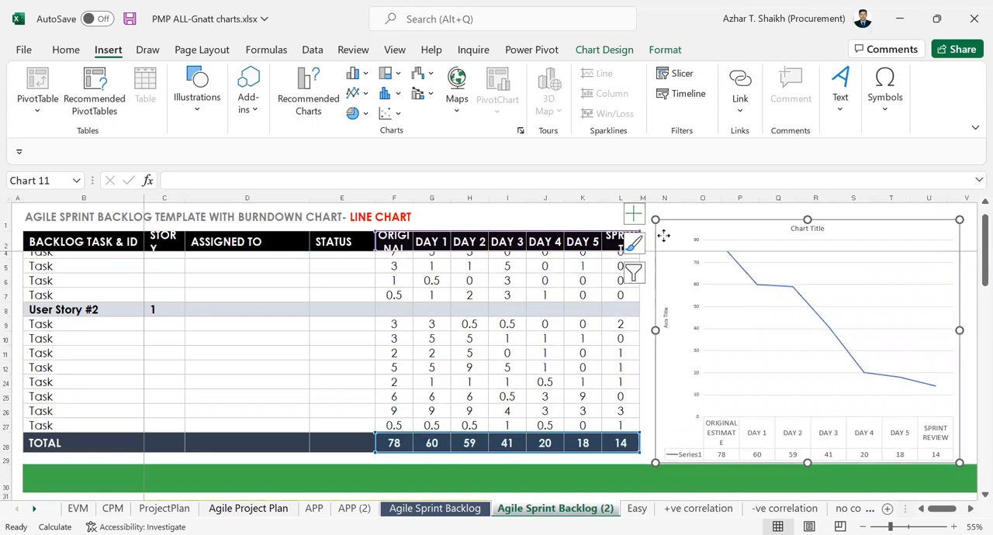
{"action": "mouse_move", "coordinate": [688, 239]}
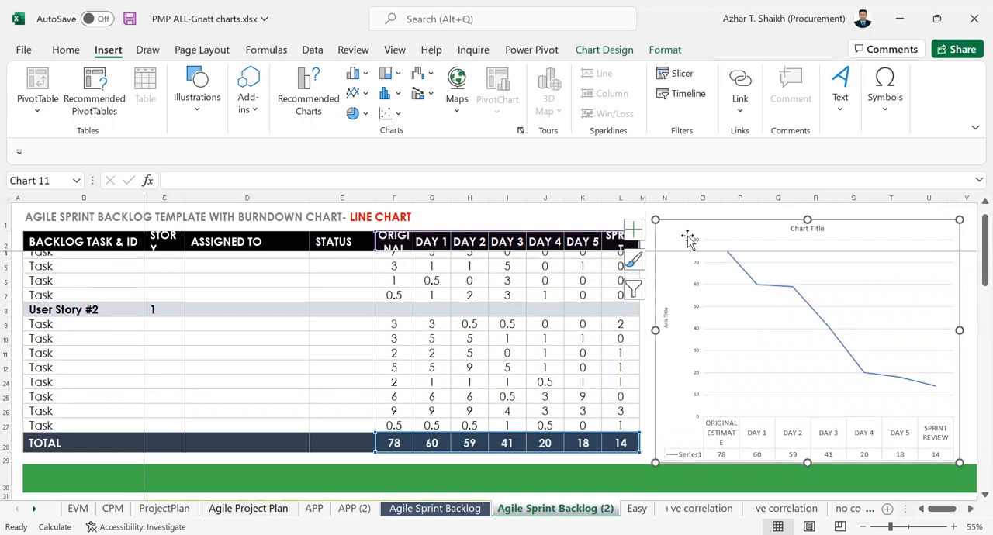
{"action": "mouse_move", "coordinate": [789, 248]}
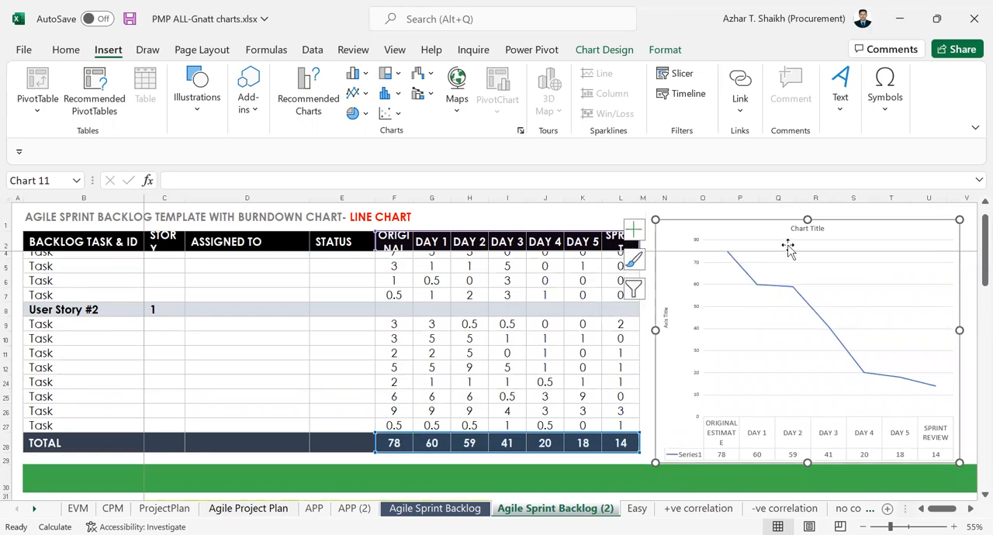
{"action": "mouse_move", "coordinate": [788, 249]}
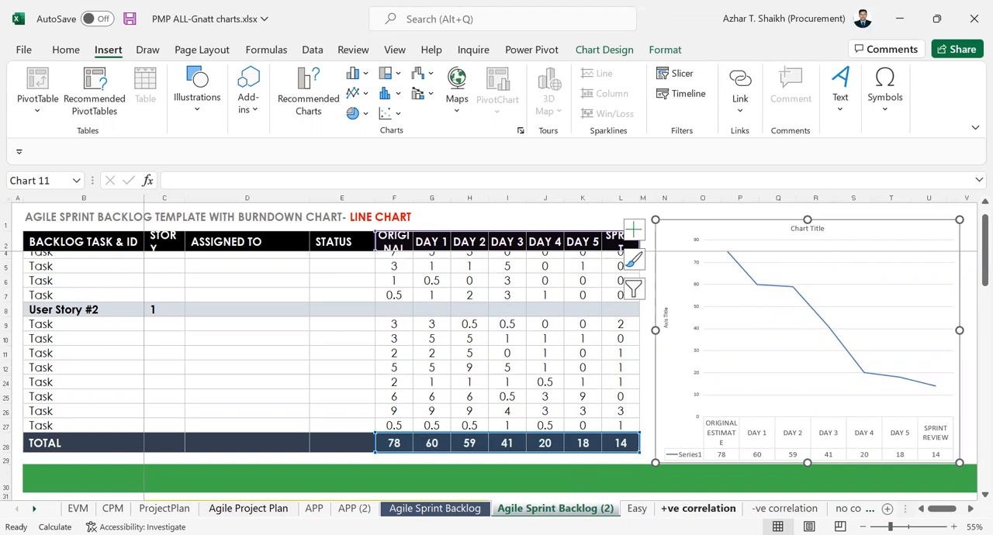
Switch to the Easy sheet showing the Alpha and Beta line chart.
{"action": "left_click", "coordinate": [636, 508]}
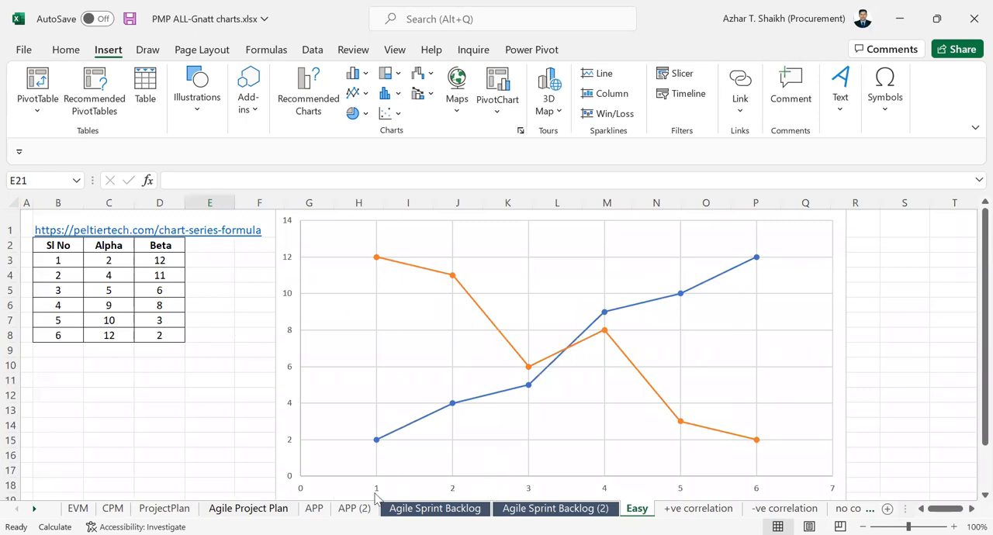
{"action": "mouse_move", "coordinate": [370, 491]}
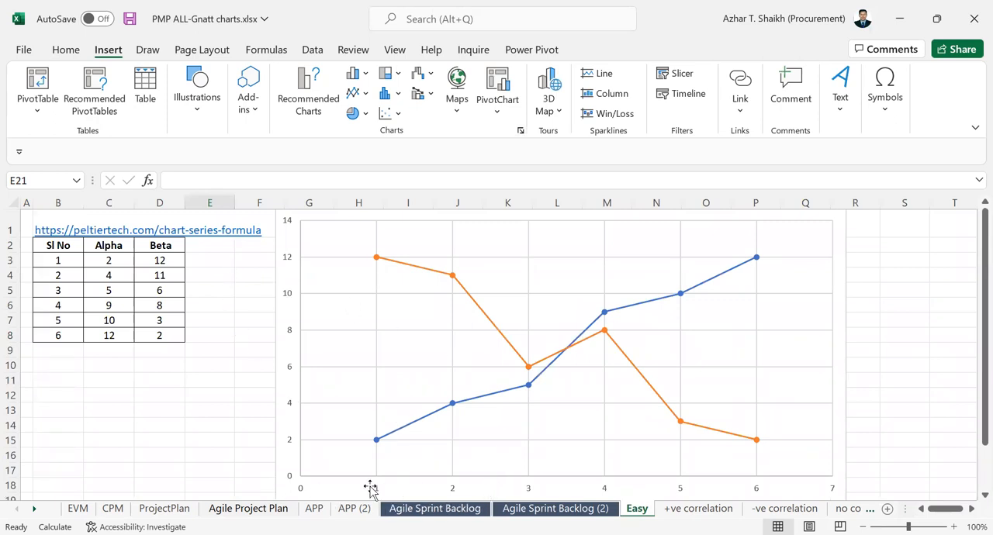
{"action": "mouse_move", "coordinate": [339, 475]}
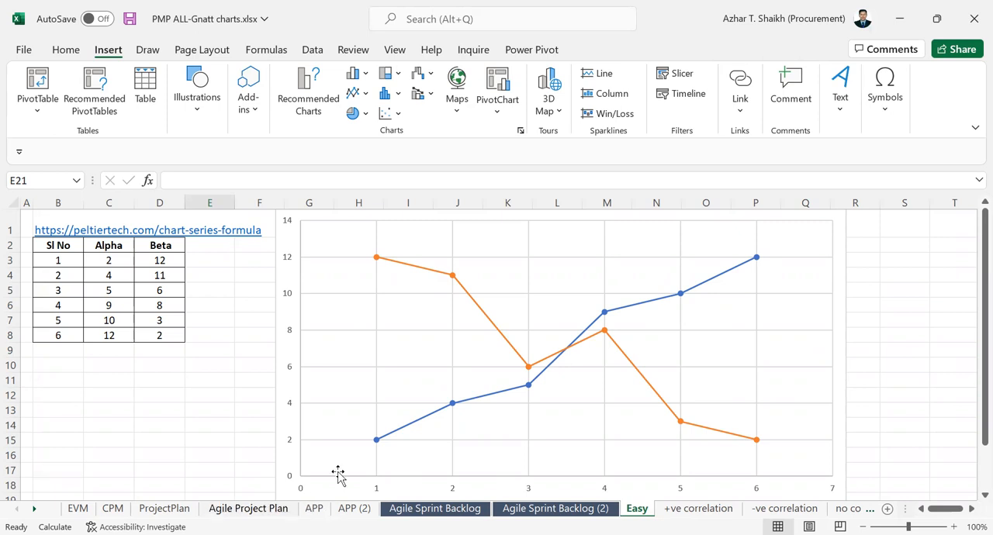
{"action": "mouse_move", "coordinate": [598, 73]}
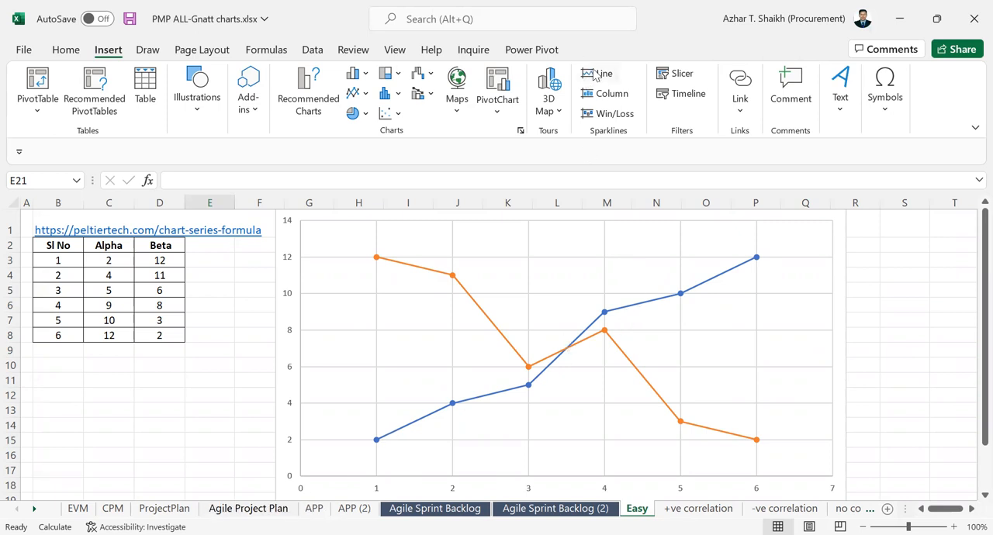